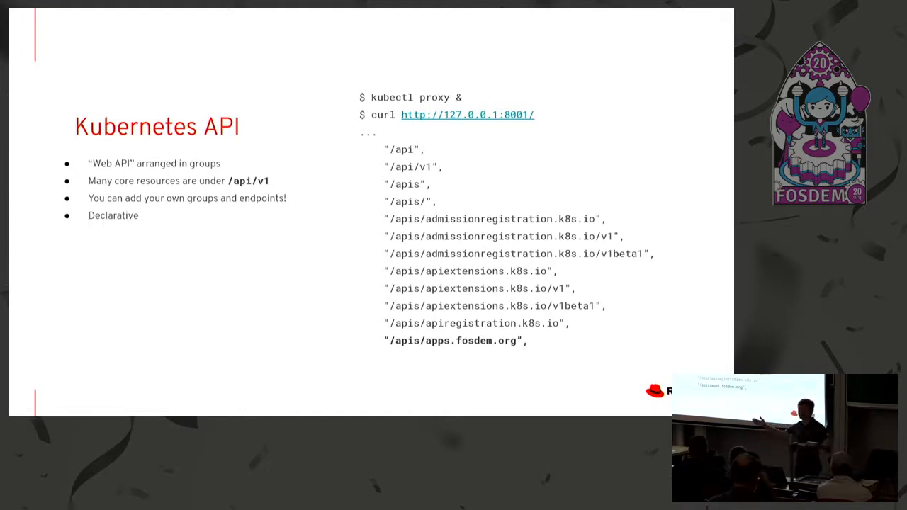
Advance to the CRD slide with the Memcached manifest (cache.example.com/v1alpha1, size 3).
key(Right)
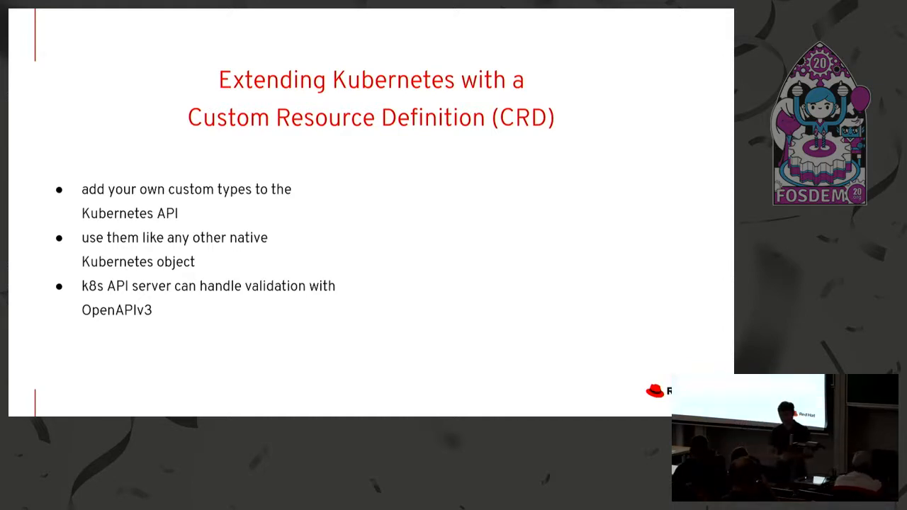
key(Right)
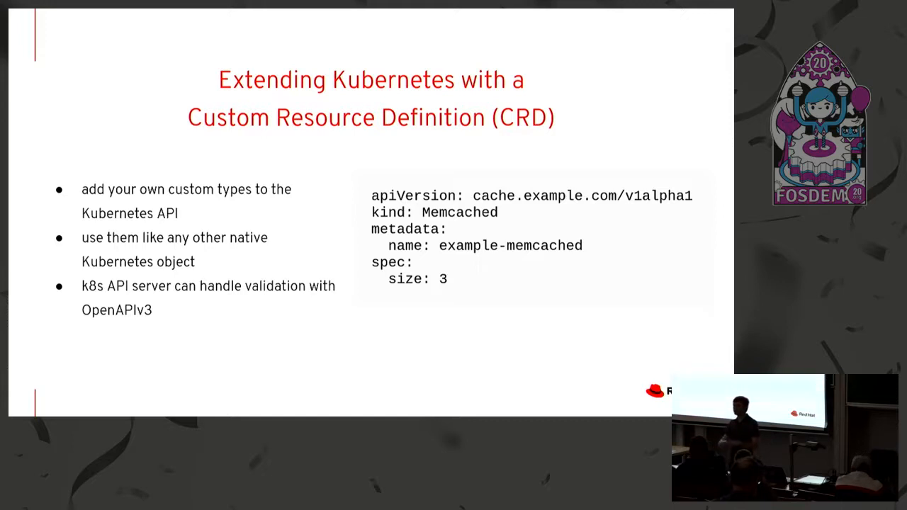
key(Right)
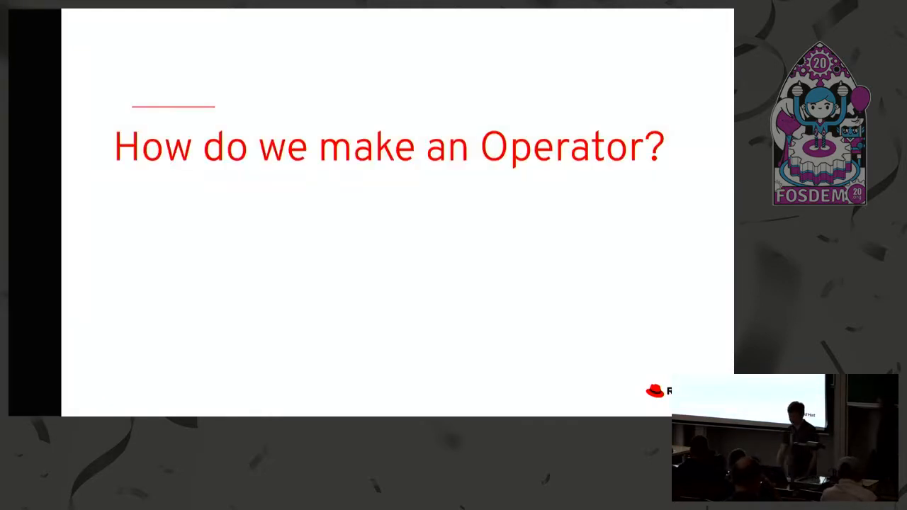
key(Right)
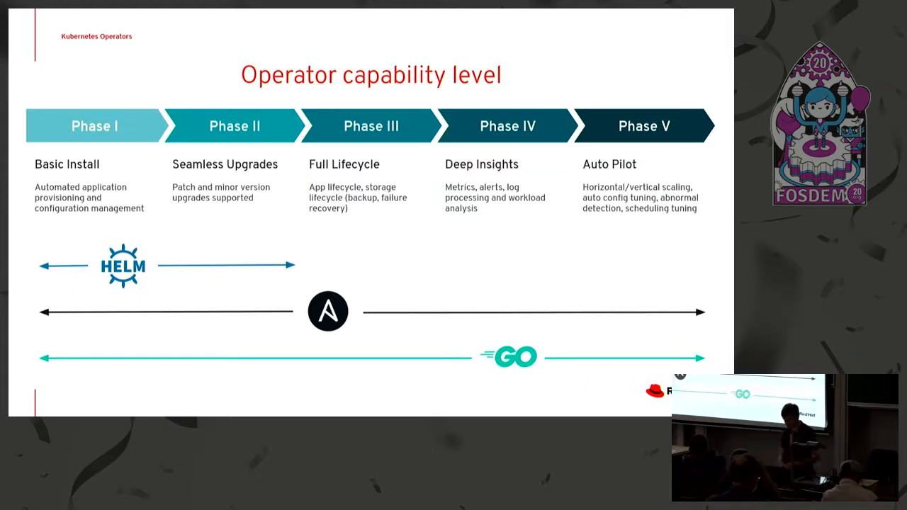
key(Right)
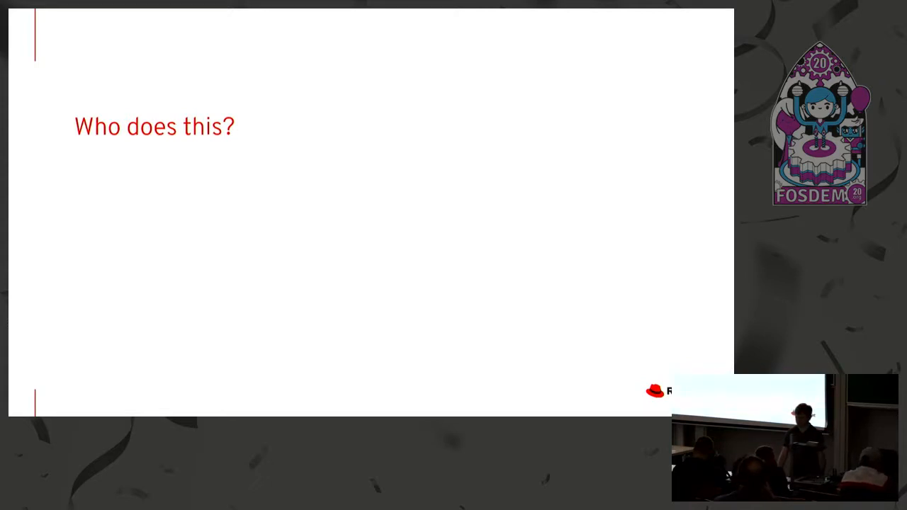
Move past the 'Who does this?' slide to the OperatorHub.io screenshot slide.
key(right)
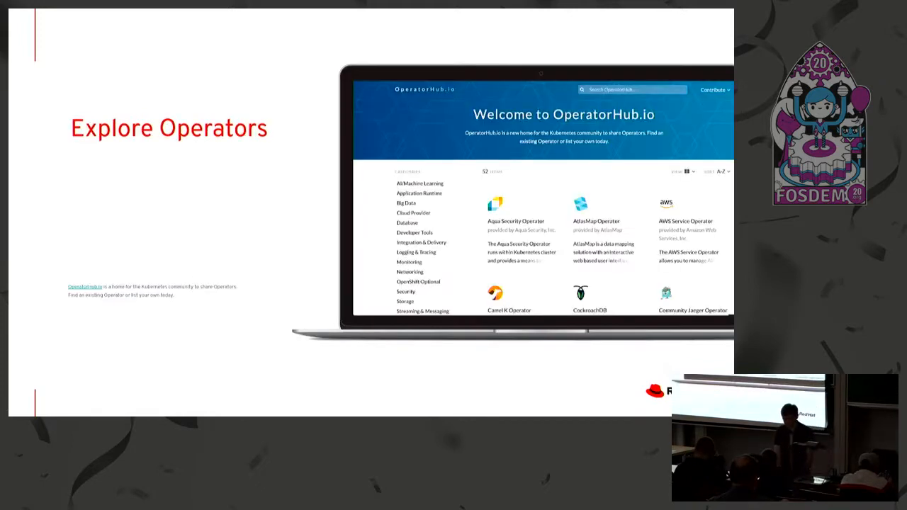